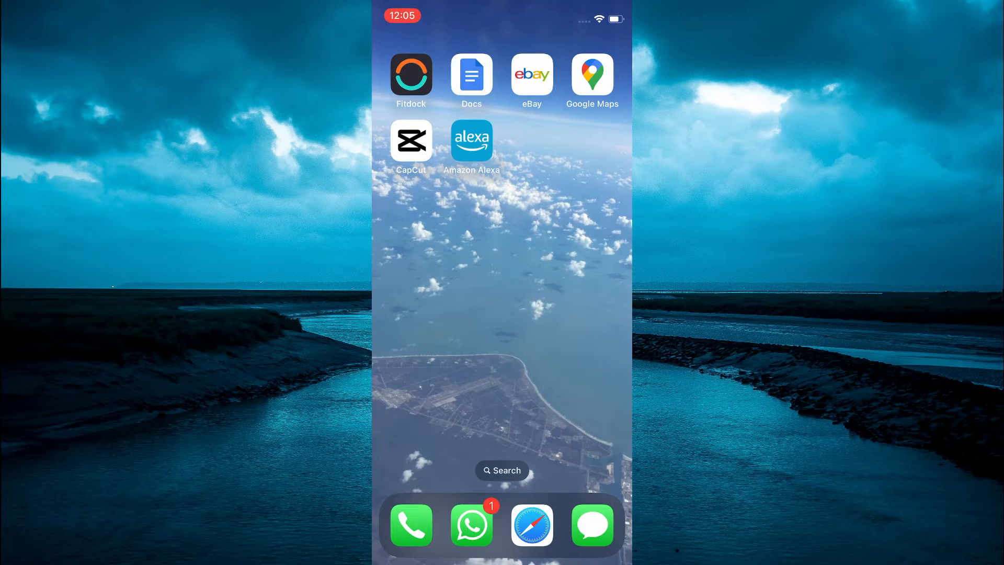
Step: Launch Amazon Alexa from the iOS Home Screen
{"action": "left_click", "coordinate": [471, 139]}
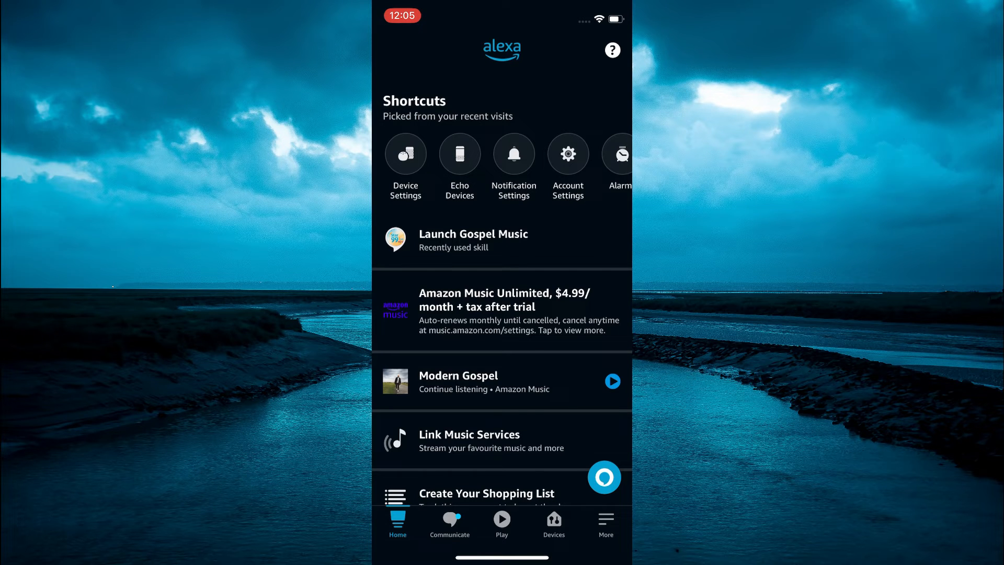
Step: Show the Echo & Alexa device list from the Devices section
{"action": "left_click", "coordinate": [553, 523]}
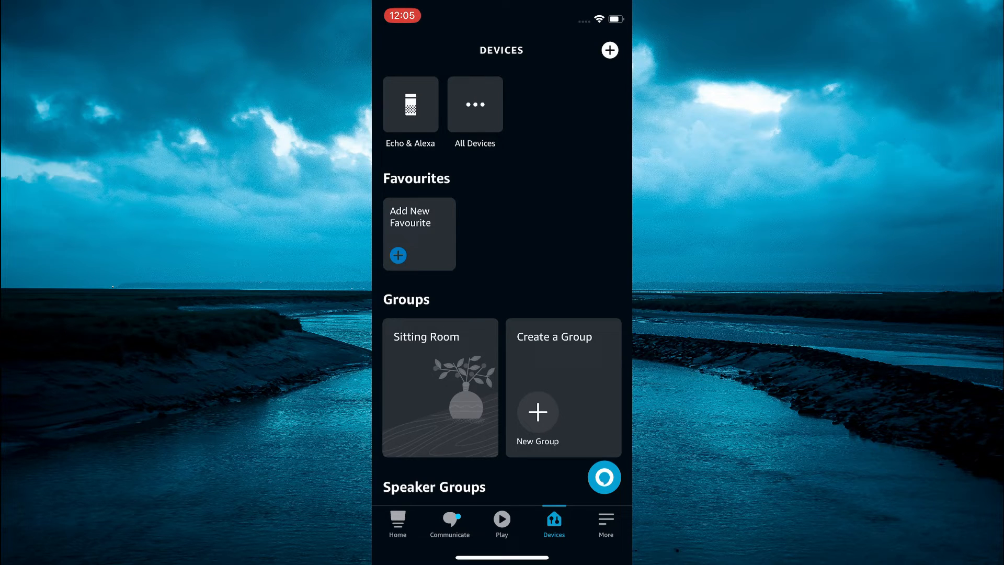
{"action": "left_click", "coordinate": [410, 104]}
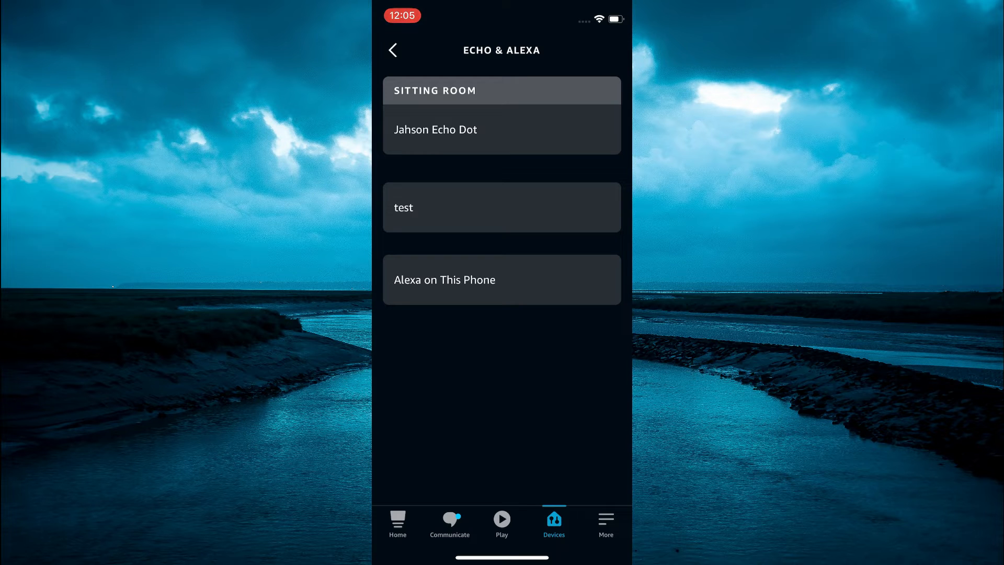
Step: Open Jahson Echo Dot's settings and scroll to its General options
{"action": "left_click", "coordinate": [436, 129]}
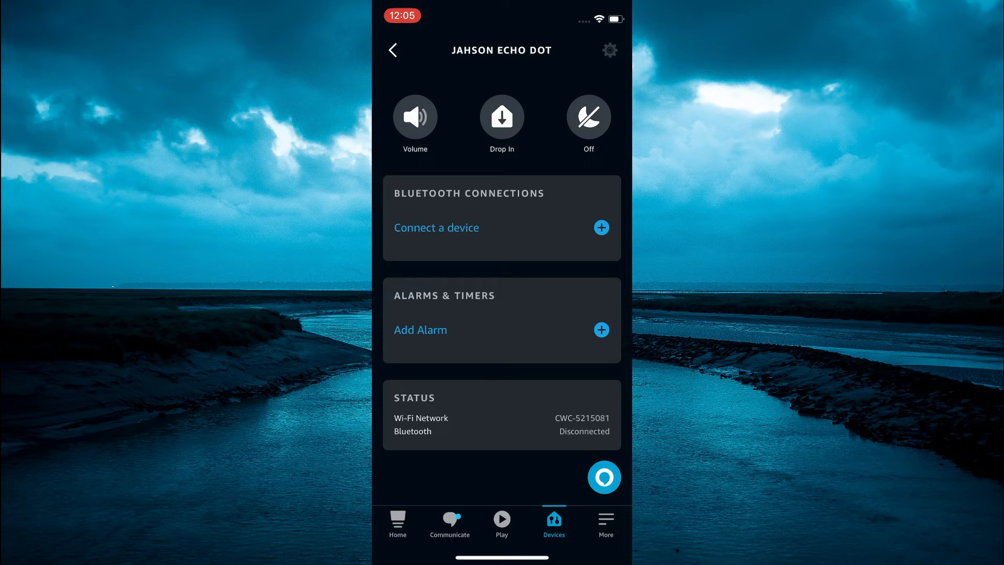
{"action": "left_click", "coordinate": [609, 50]}
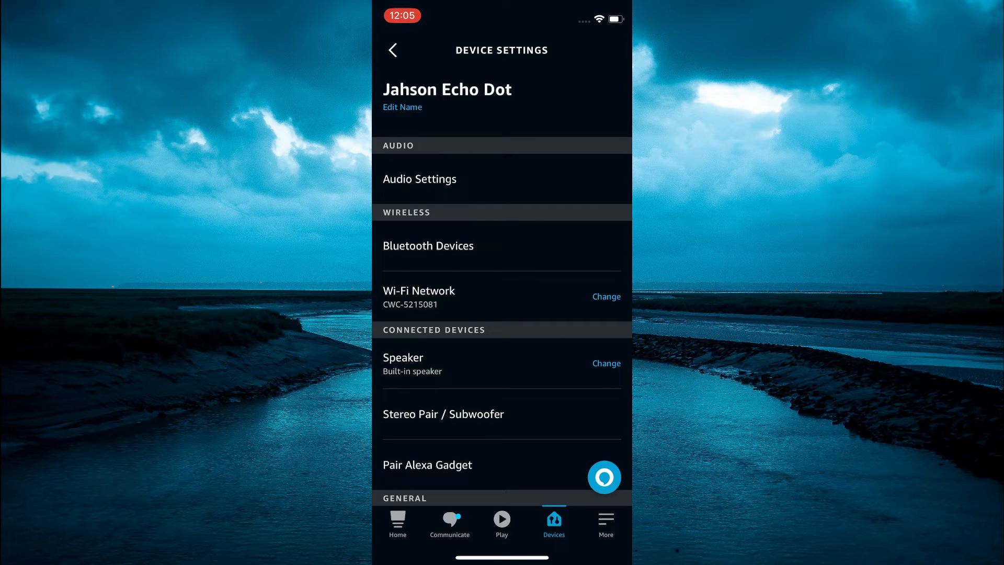
{"action": "scroll", "scroll_direction": "down", "scroll_amount": 3}
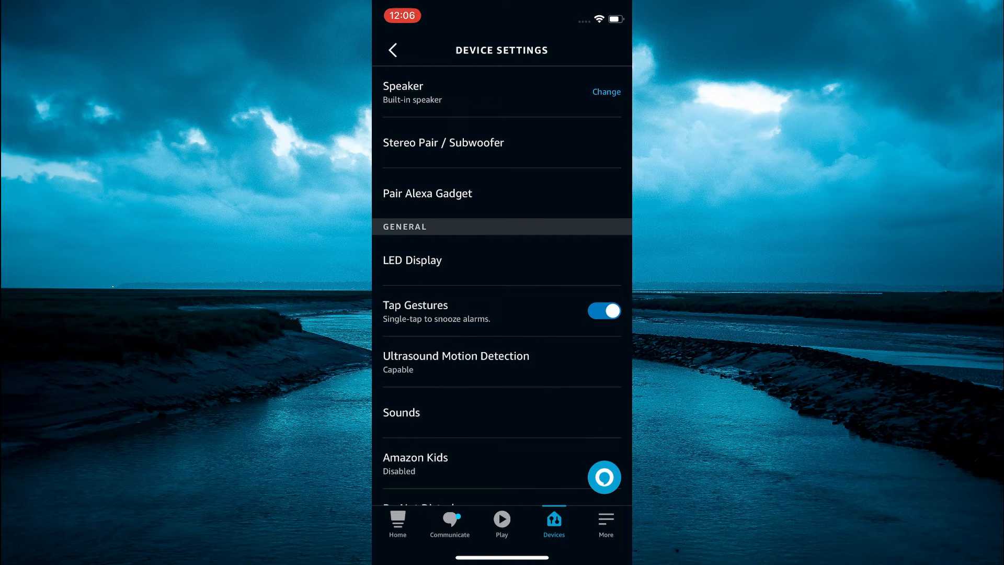
Step: In LED Display settings, turn the display off and on, then lower brightness to 61%
{"action": "left_click", "coordinate": [412, 259]}
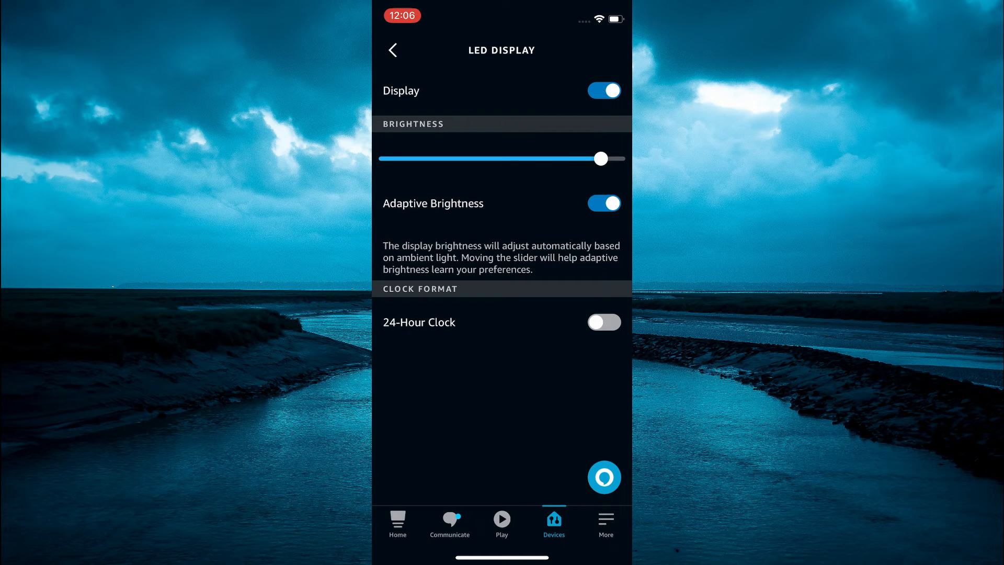
{"action": "left_click", "coordinate": [603, 90]}
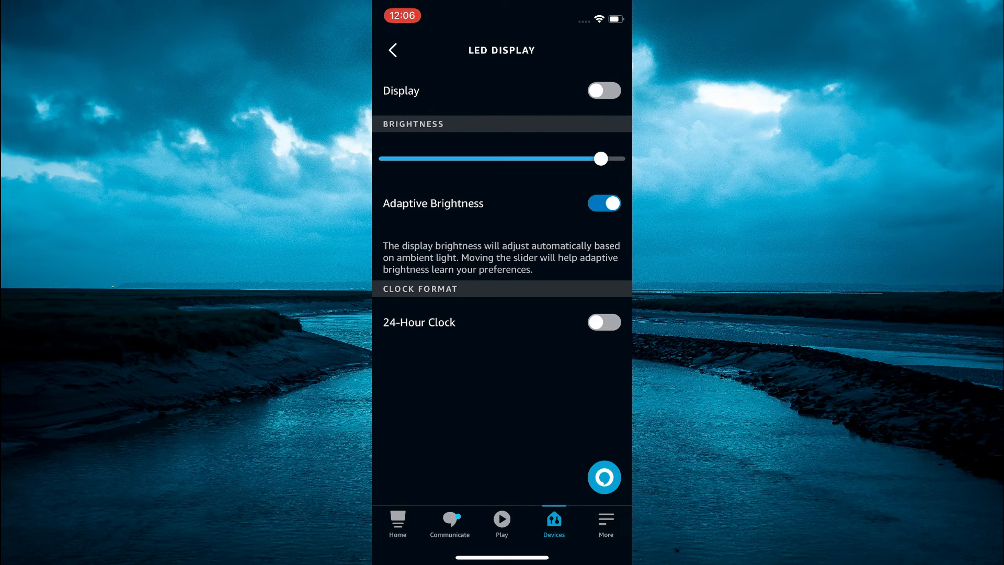
{"action": "left_click", "coordinate": [603, 91]}
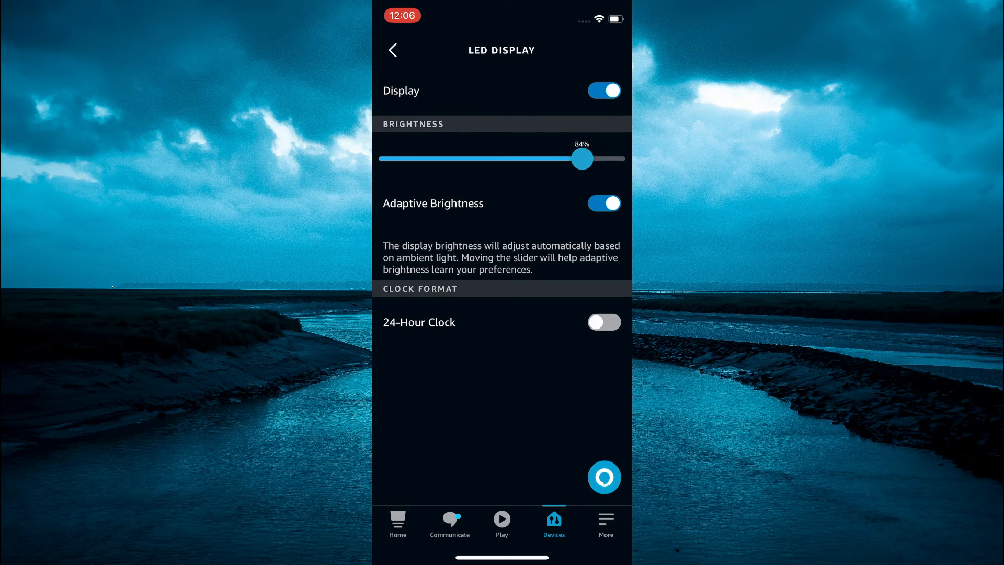
{"action": "left_click_drag", "start_coordinate": [581, 158], "coordinate": [499, 158]}
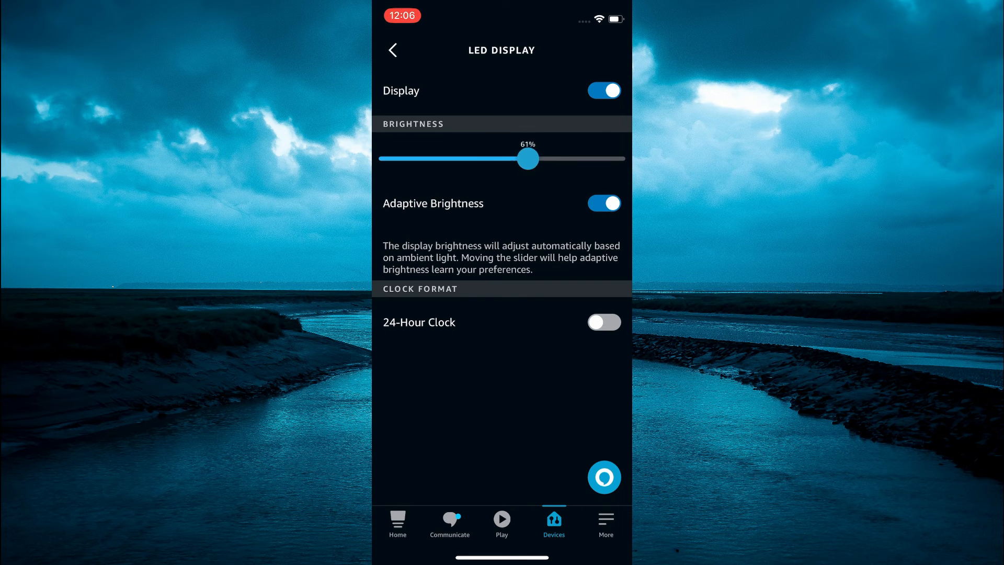
Step: Raise the LED brightness to 76%, then settle it at 67%
{"action": "left_click_drag", "start_coordinate": [527, 158], "coordinate": [563, 158]}
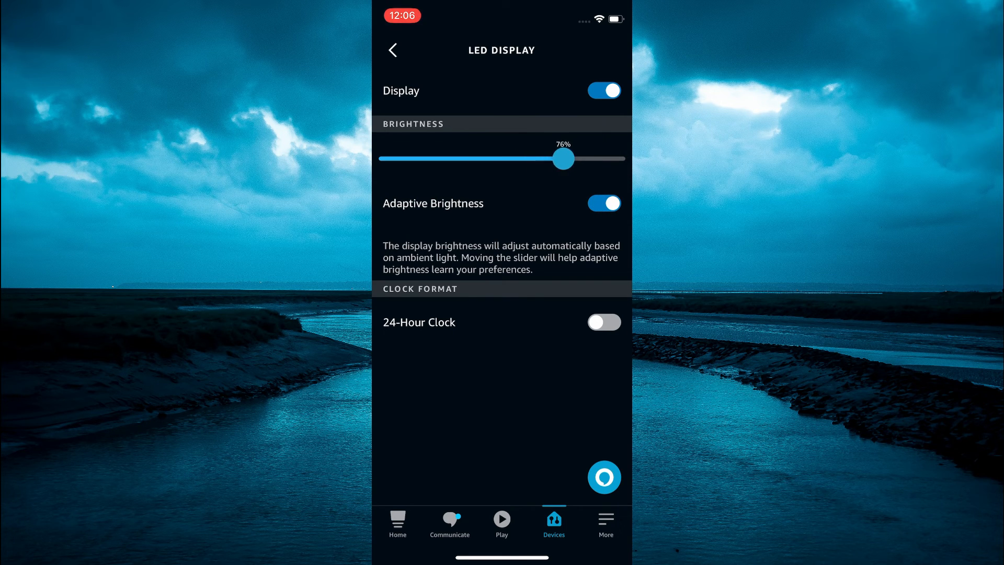
{"action": "left_click_drag", "start_coordinate": [562, 159], "coordinate": [543, 159]}
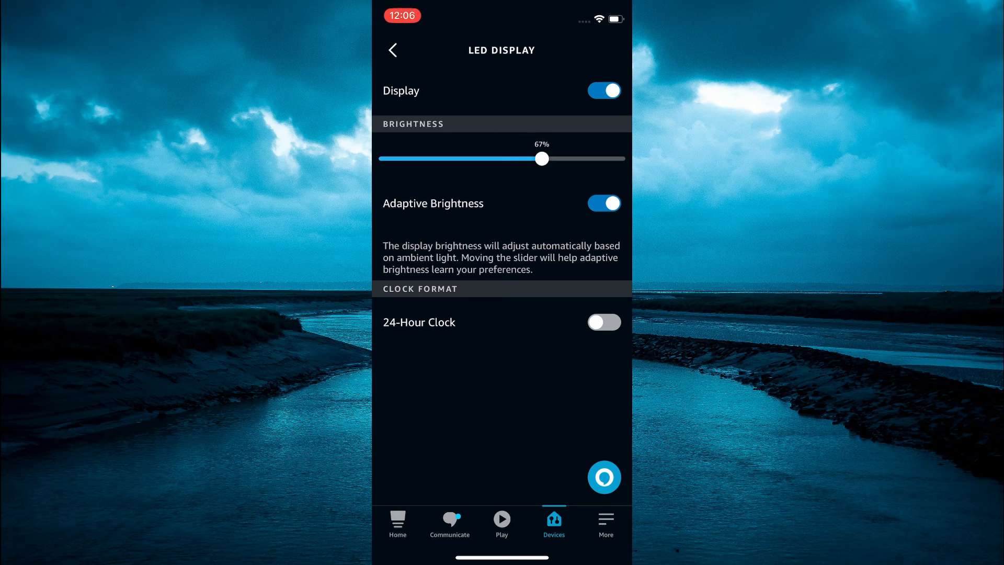